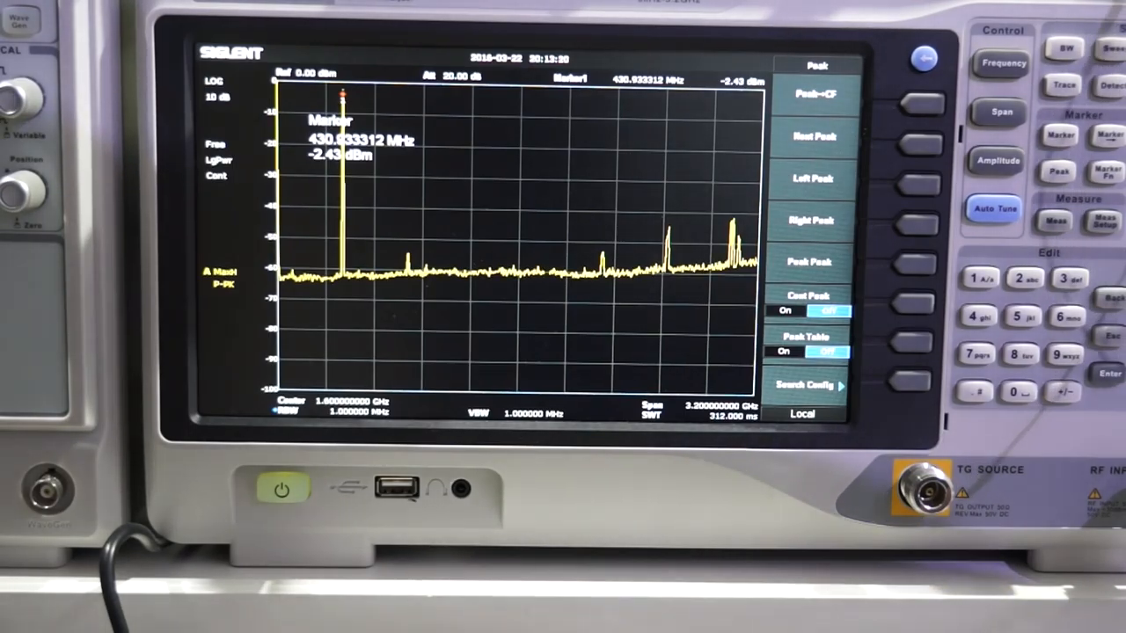
# - Move the center frequency to the marker's 430.93 MHz peak with Peak→CF
pyautogui.click(812, 91)
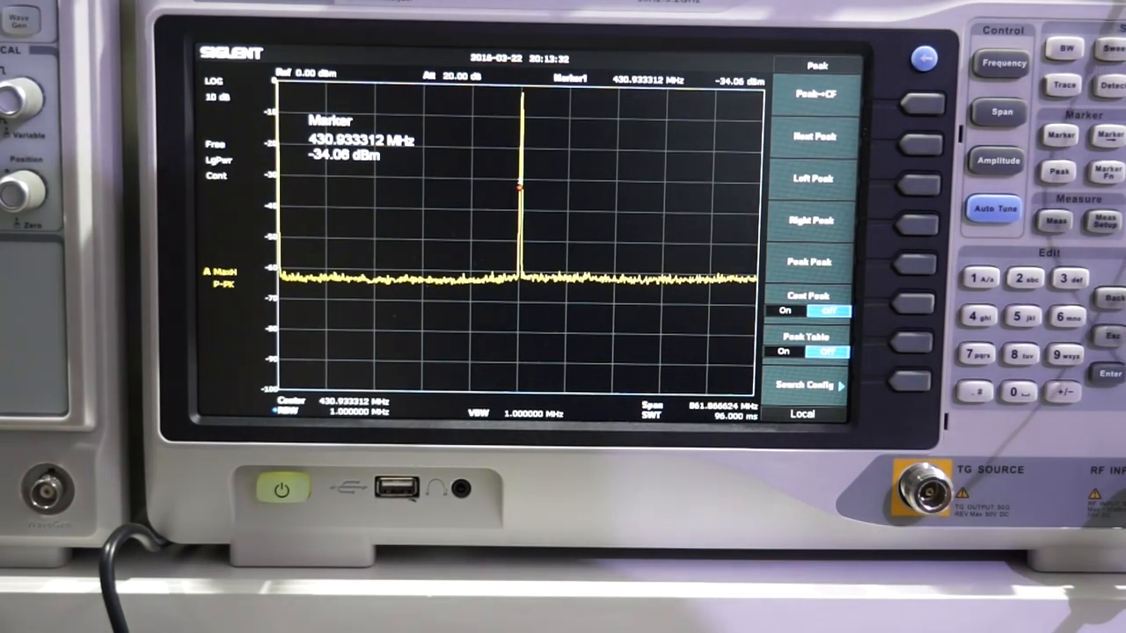